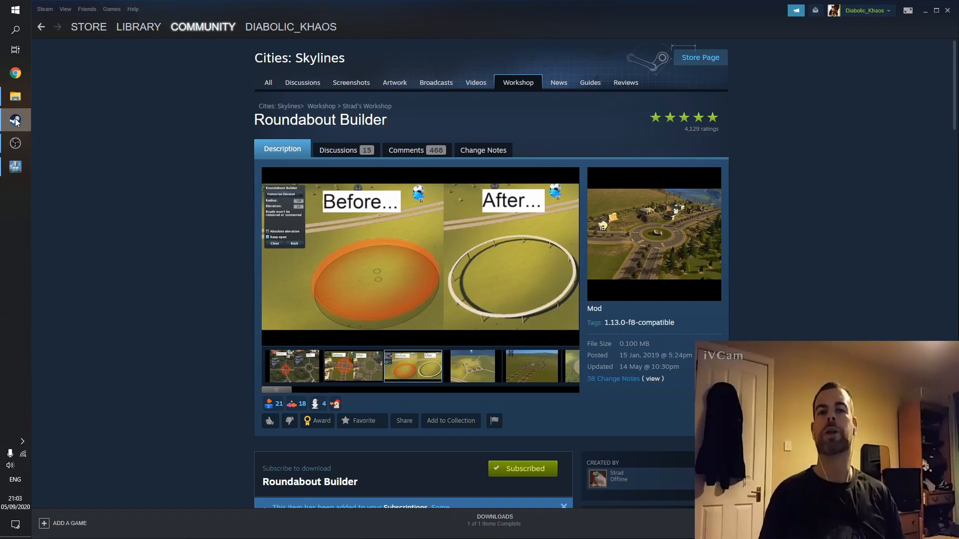
Flip between Roundabout Builder's preview thumbnails to compare the before-and-after roundabout screenshots
{"action": "left_click", "coordinate": [472, 365]}
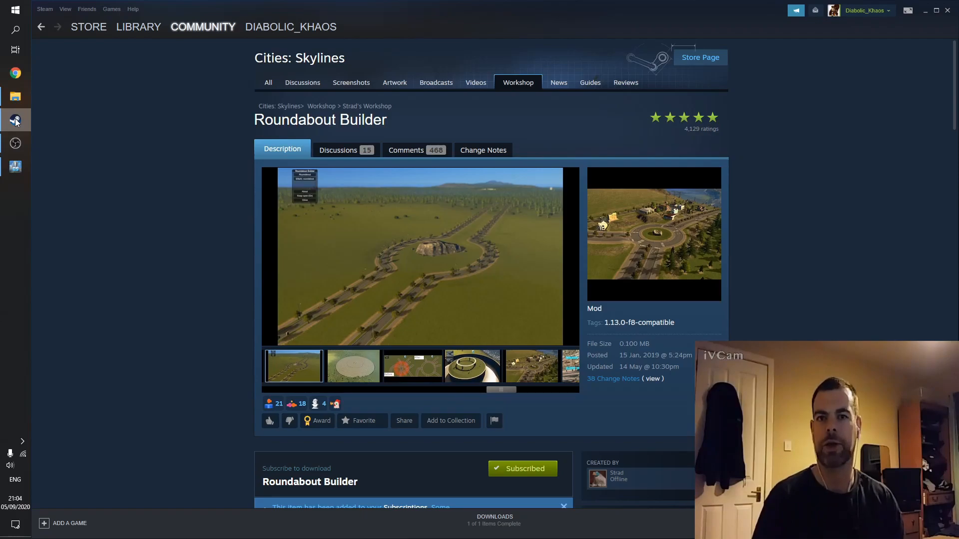
{"action": "left_click", "coordinate": [352, 365]}
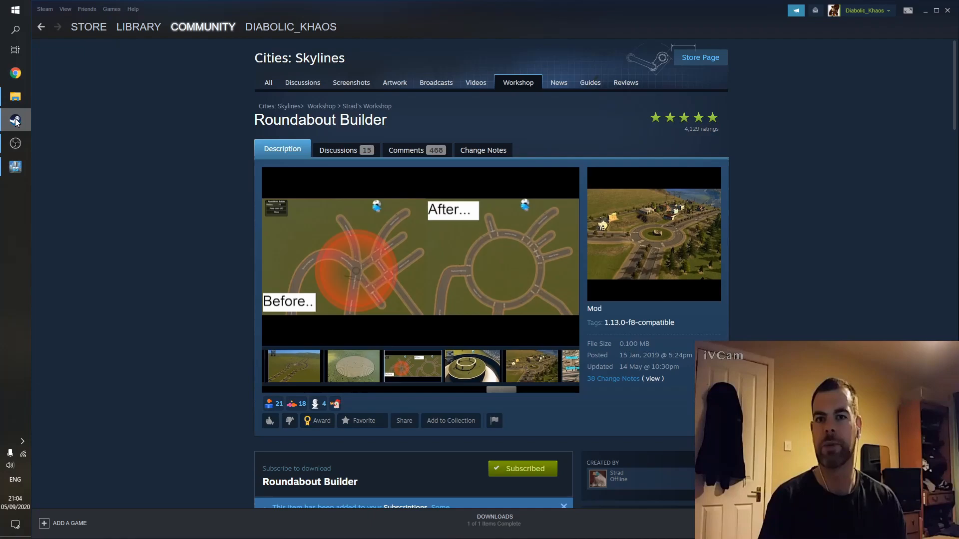
{"action": "left_click", "coordinate": [473, 365]}
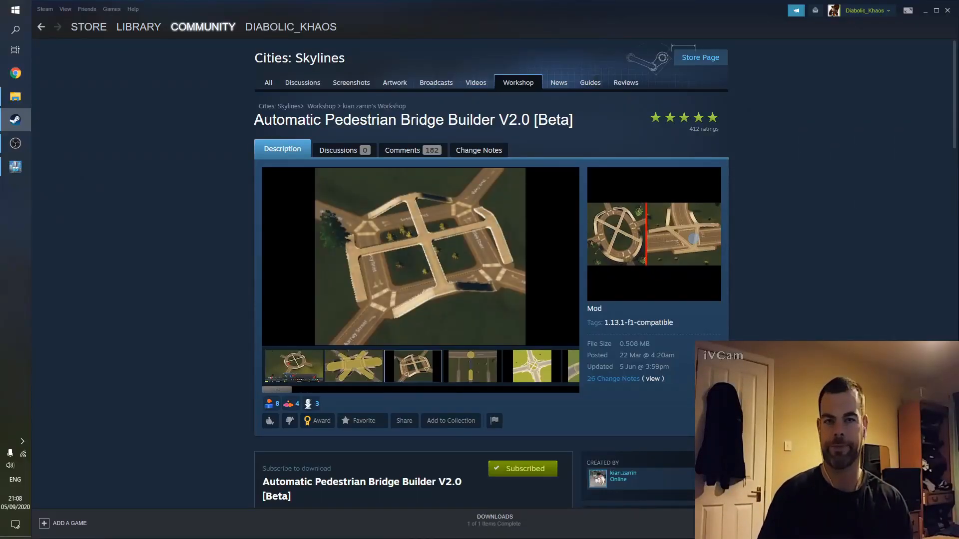
Browse the Automatic Pedestrian Bridge Builder V2.0 preview thumbnails to show each pedestrian bridge screenshot
{"action": "left_click", "coordinate": [470, 366]}
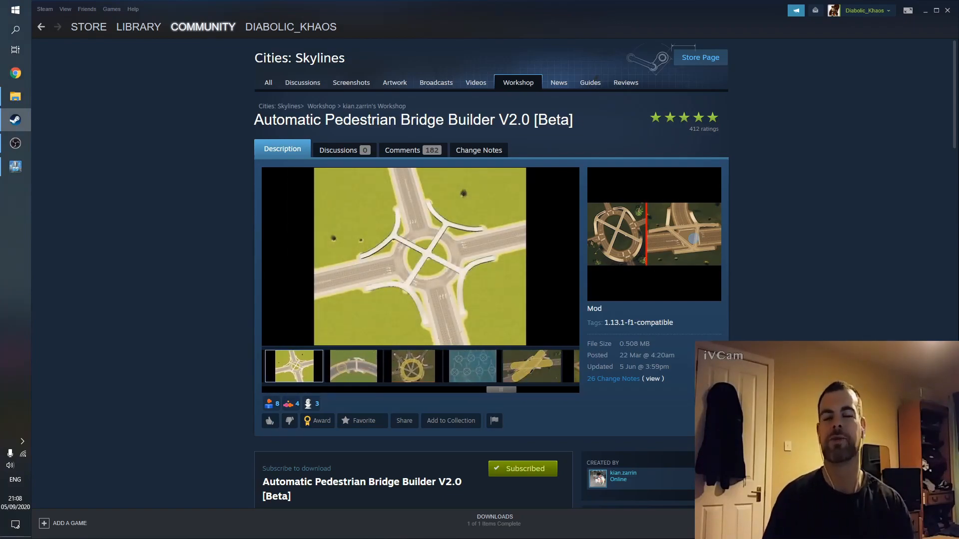
{"action": "left_click", "coordinate": [352, 365]}
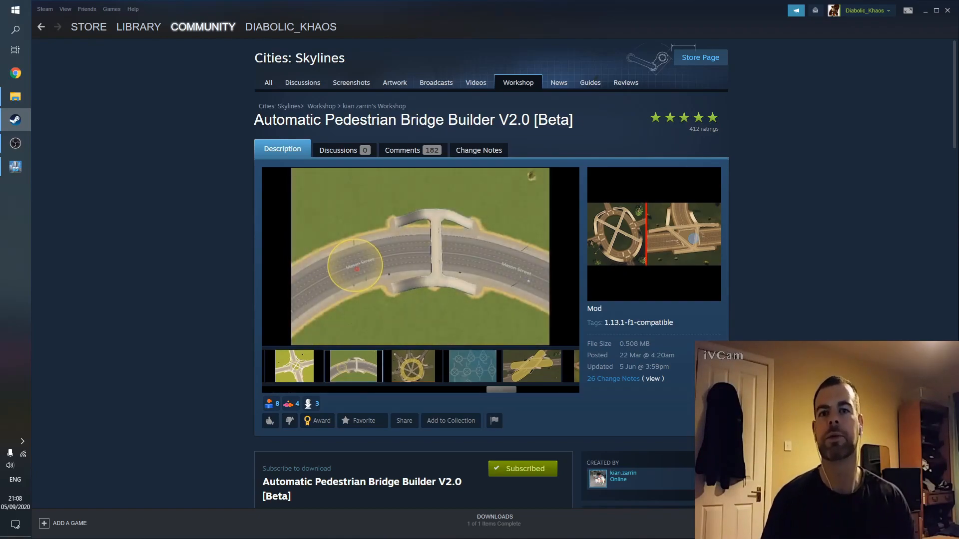
{"action": "left_click", "coordinate": [413, 366]}
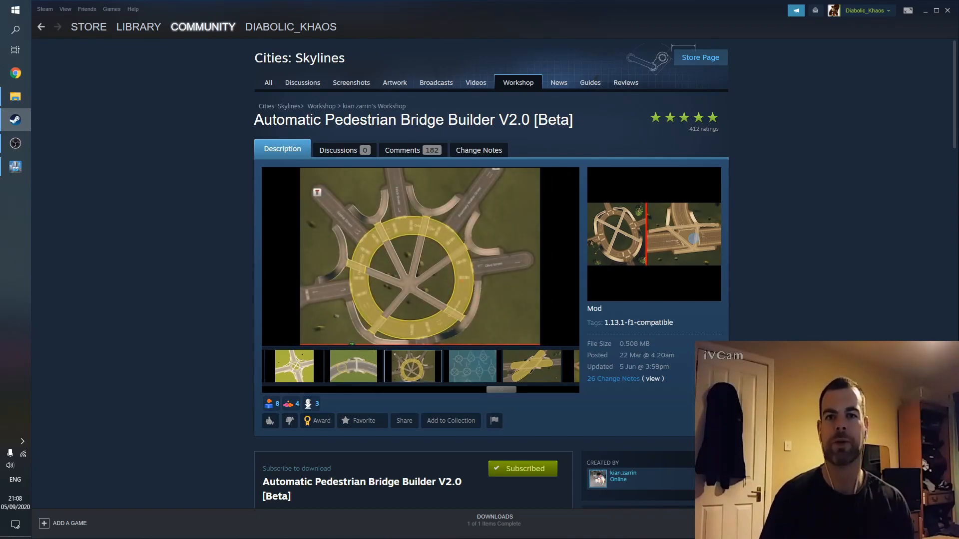
{"action": "left_click", "coordinate": [471, 365]}
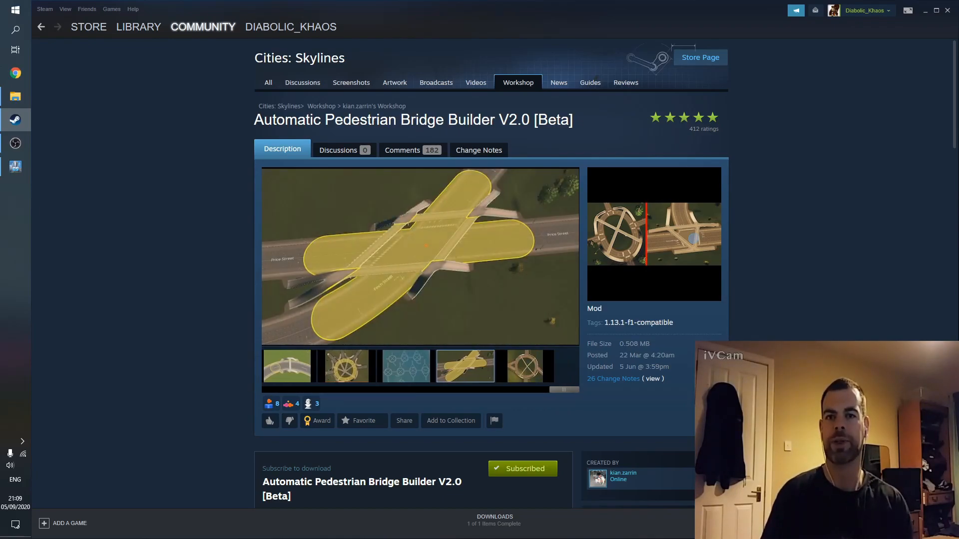
{"action": "left_click", "coordinate": [524, 367]}
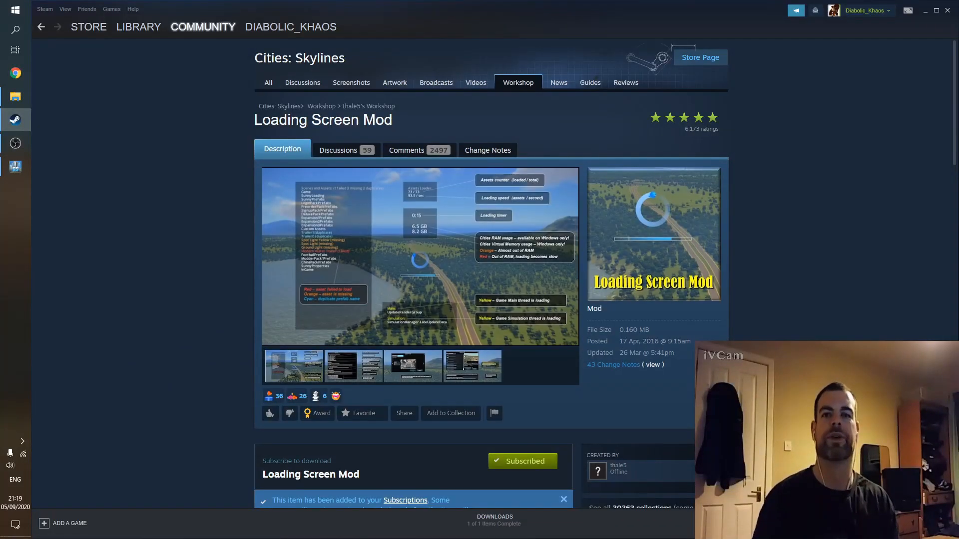
Show a Loading Screen Mod preview screenshot before moving to the Parallel Road Tool page
{"action": "left_click", "coordinate": [353, 365]}
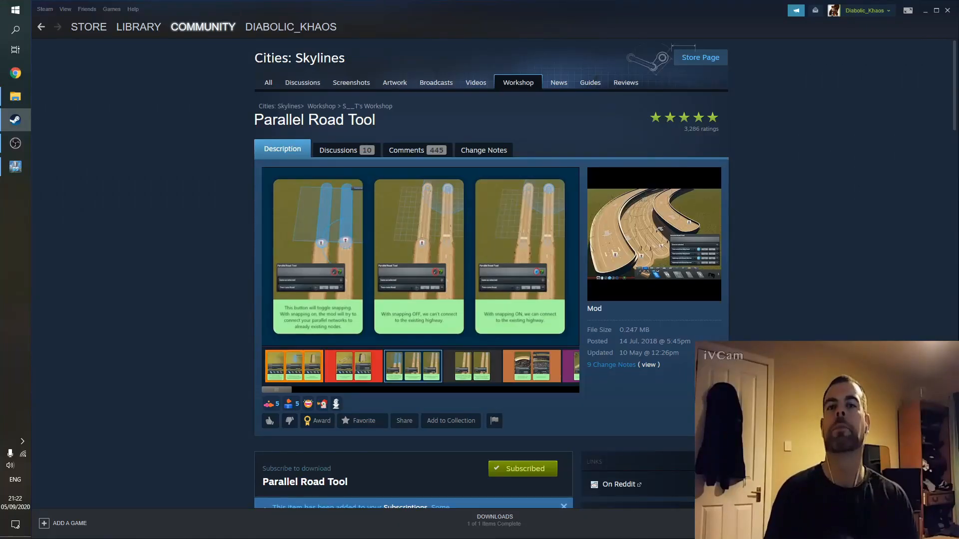
View Parallel Road Tool screenshots, including the one showing tunnels are fully supported
{"action": "left_click", "coordinate": [472, 366]}
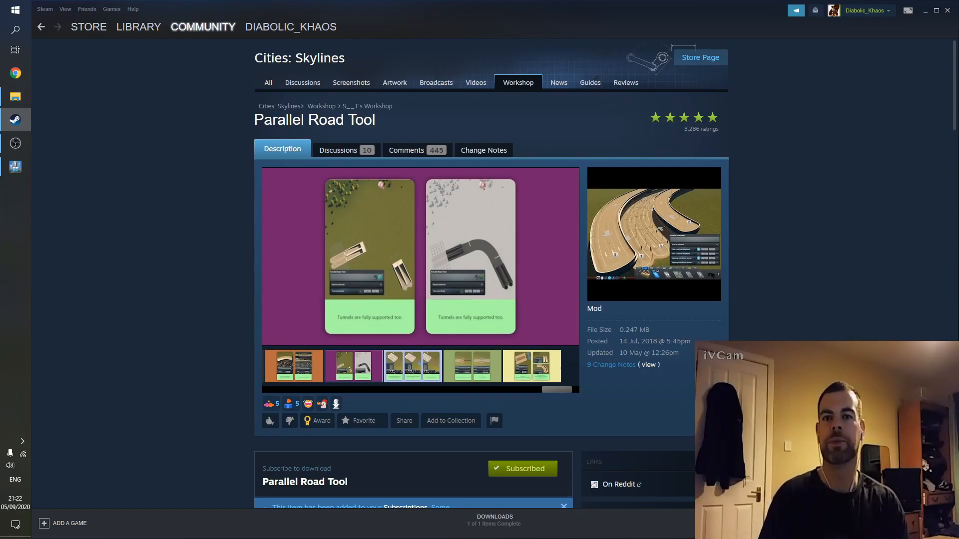
{"action": "left_click", "coordinate": [412, 365]}
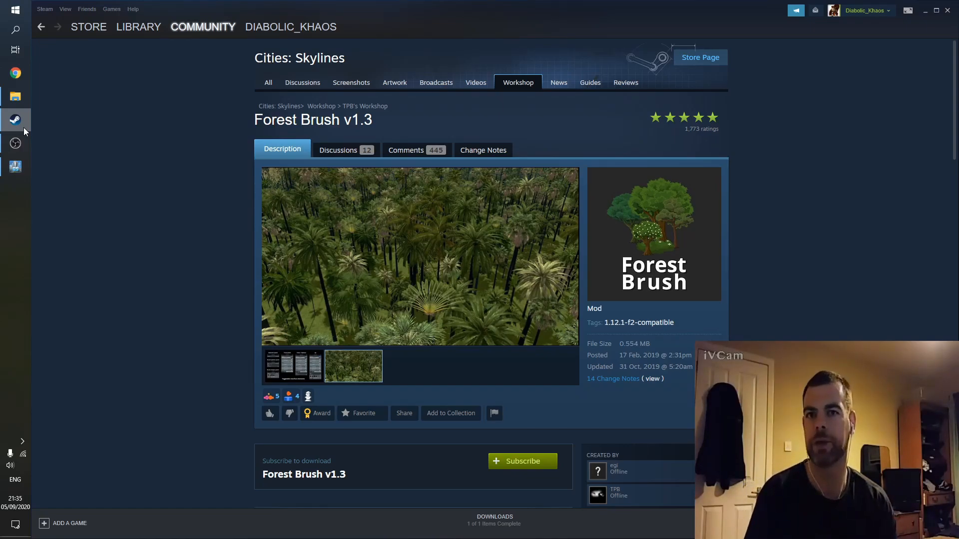
Flip between Forest Brush v1.3's interface panels and palm forest preview screenshots
{"action": "left_click", "coordinate": [294, 367]}
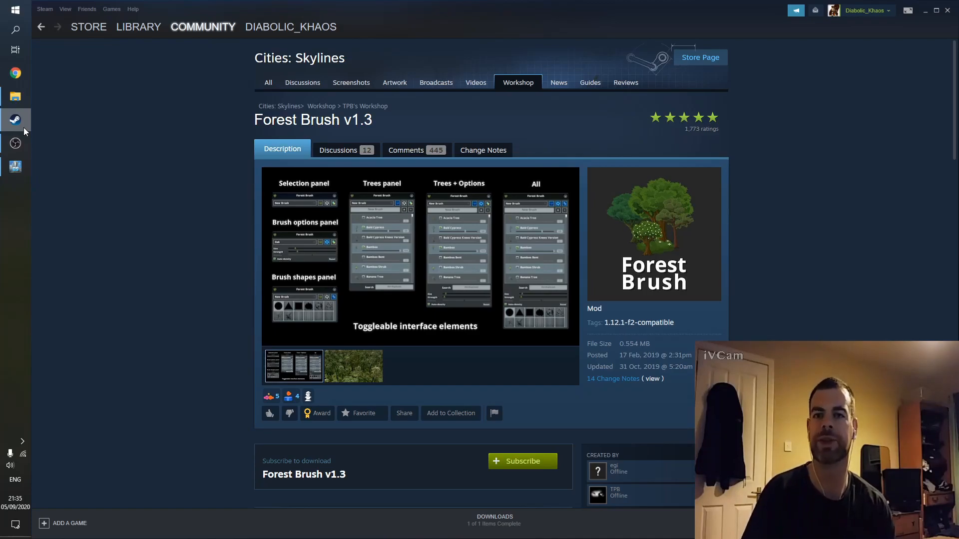
{"action": "left_click", "coordinate": [352, 365]}
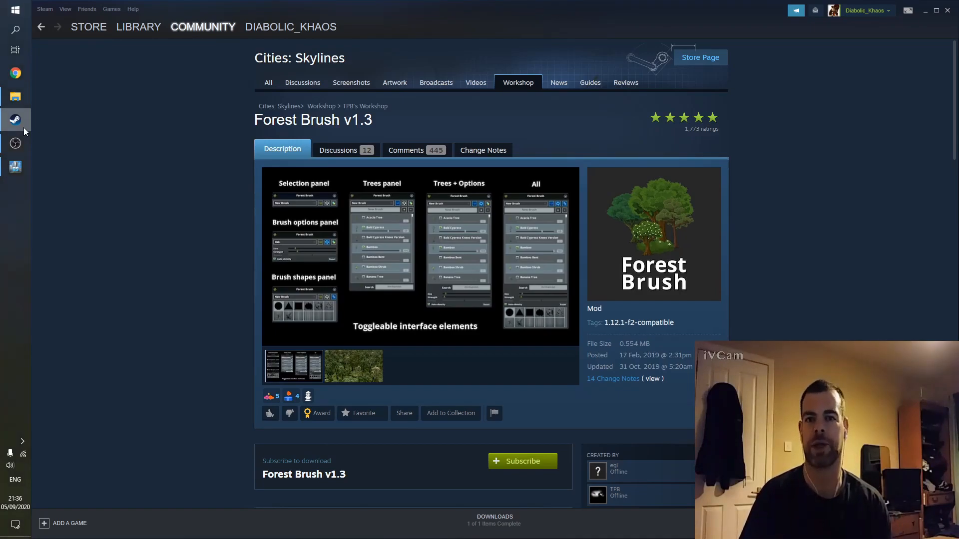
{"action": "left_click", "coordinate": [352, 366]}
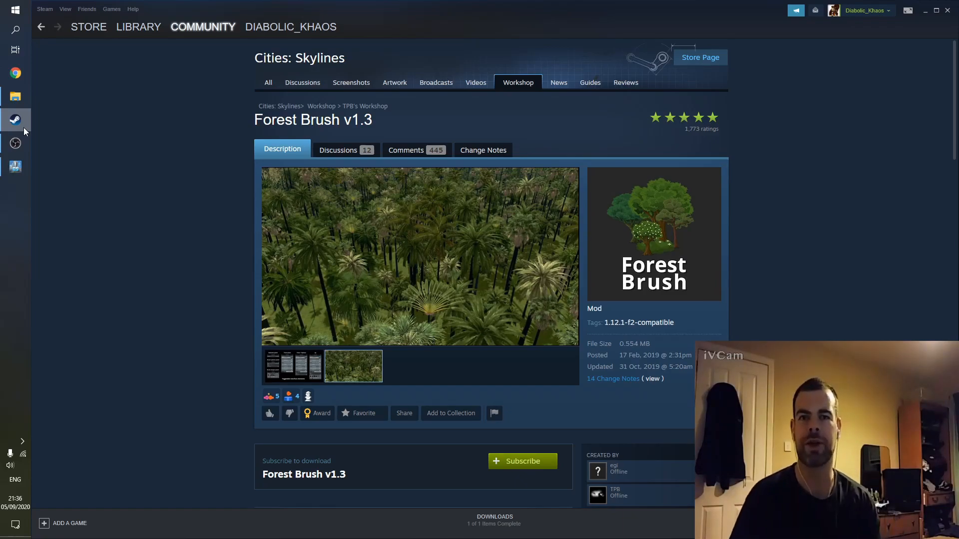
{"action": "left_click", "coordinate": [294, 366]}
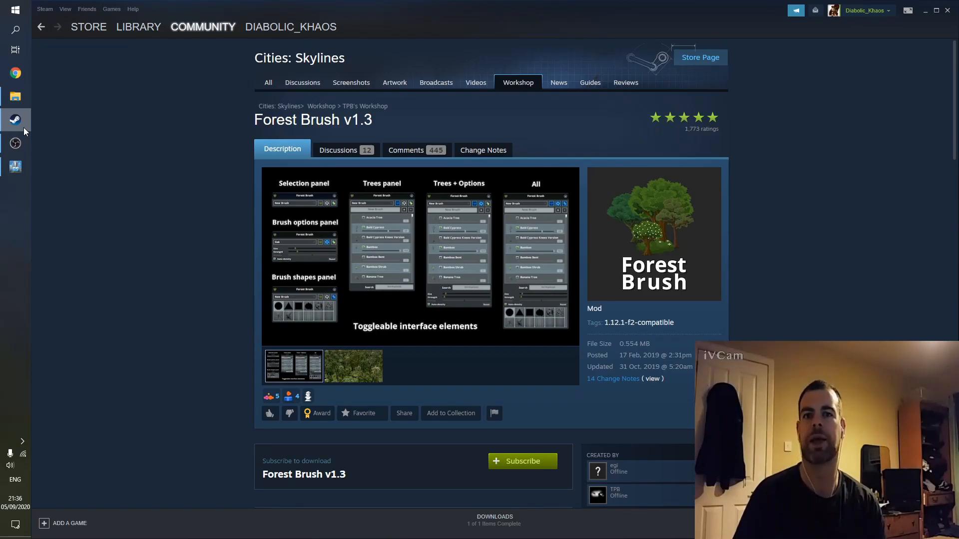
{"action": "left_click", "coordinate": [352, 366]}
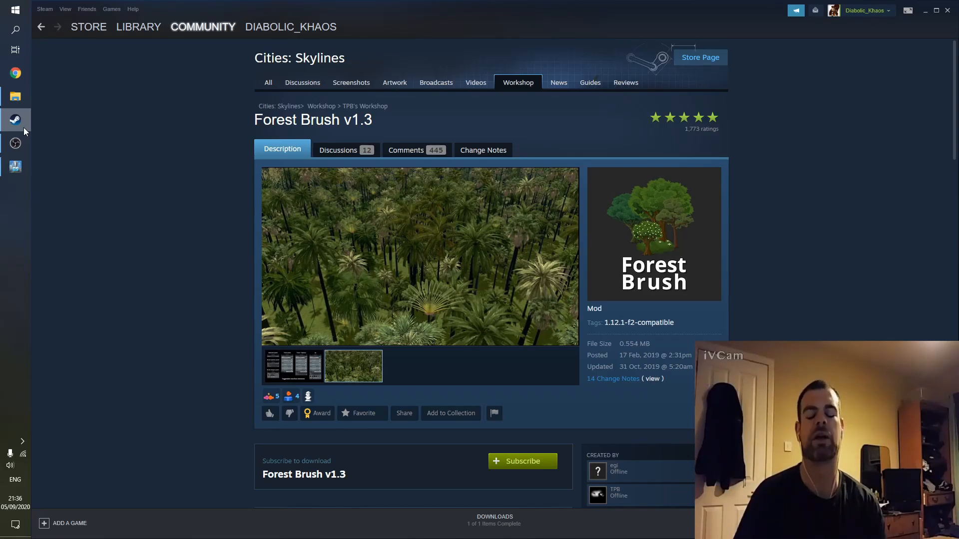
{"action": "left_click", "coordinate": [294, 366]}
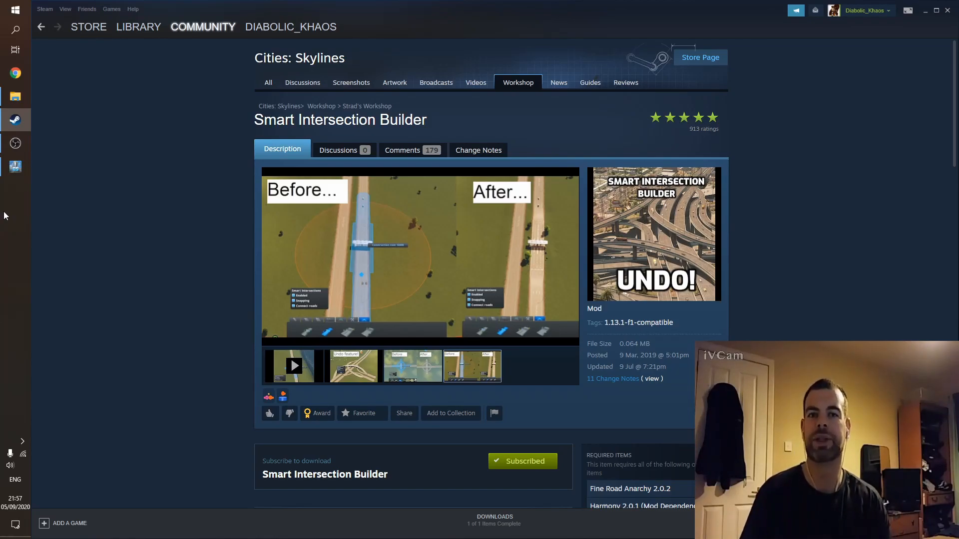
Show a Smart Intersection Builder preview screenshot on its Workshop page
{"action": "left_click", "coordinate": [354, 365]}
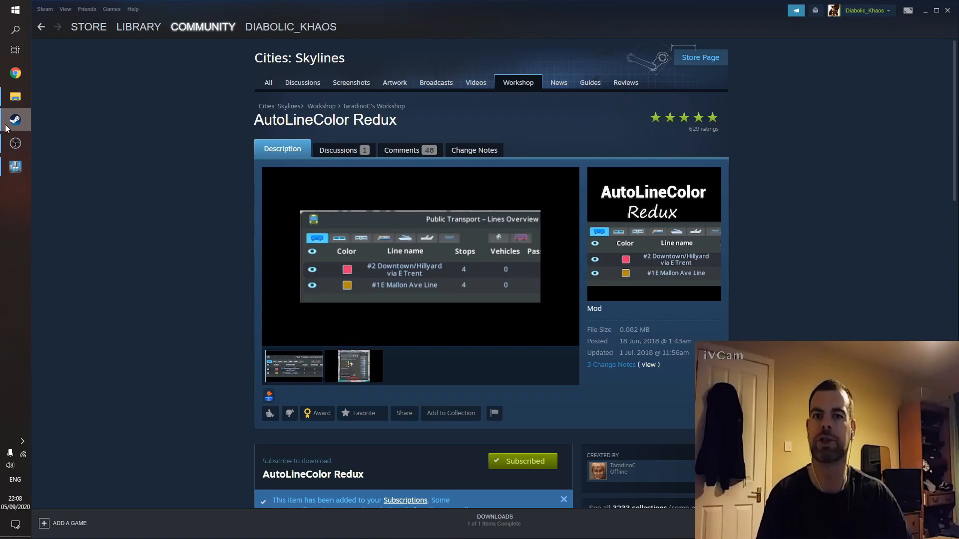
Show AutoLineColor Redux's line info panel screenshot in the large preview
{"action": "left_click", "coordinate": [352, 366]}
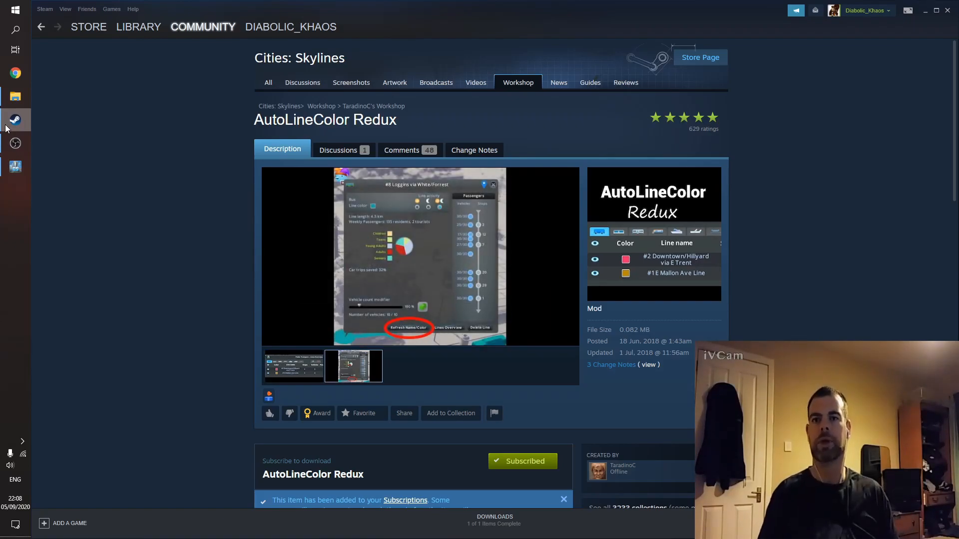
{"action": "left_click", "coordinate": [354, 366]}
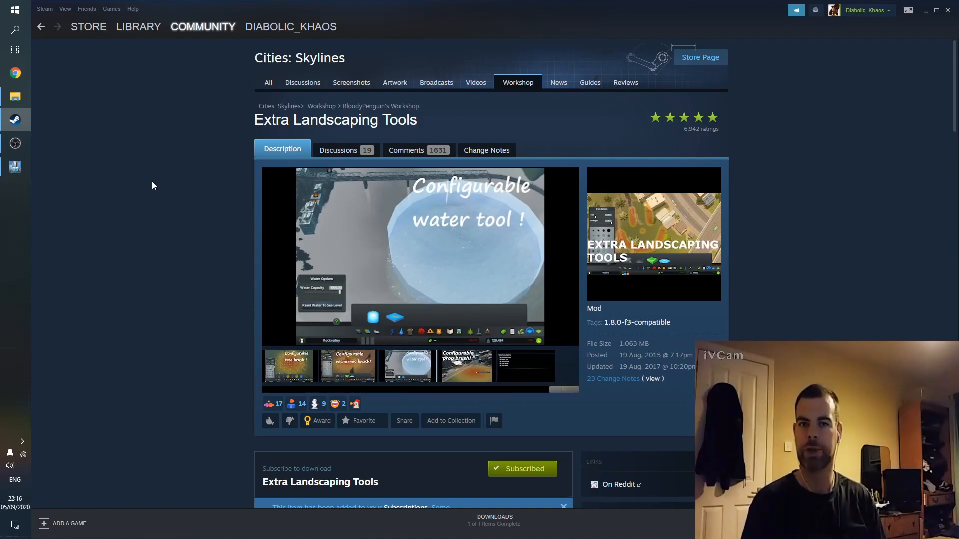
Show an Extra Landscaping Tools preview screenshot on its Workshop page
{"action": "left_click", "coordinate": [465, 365]}
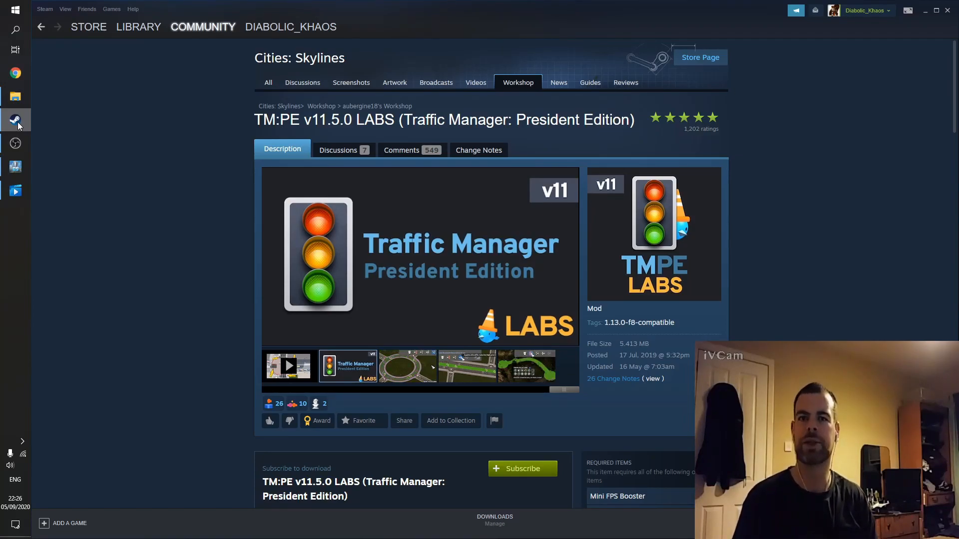
View TM:PE v11.5.0 LABS's roundabout screenshot and subscribe to the mod
{"action": "left_click", "coordinate": [407, 366]}
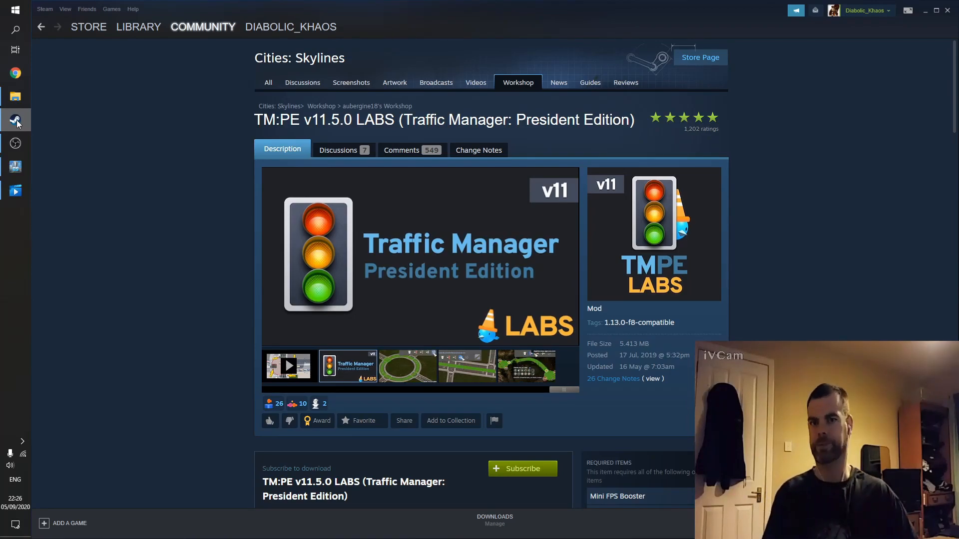
{"action": "left_click", "coordinate": [406, 367]}
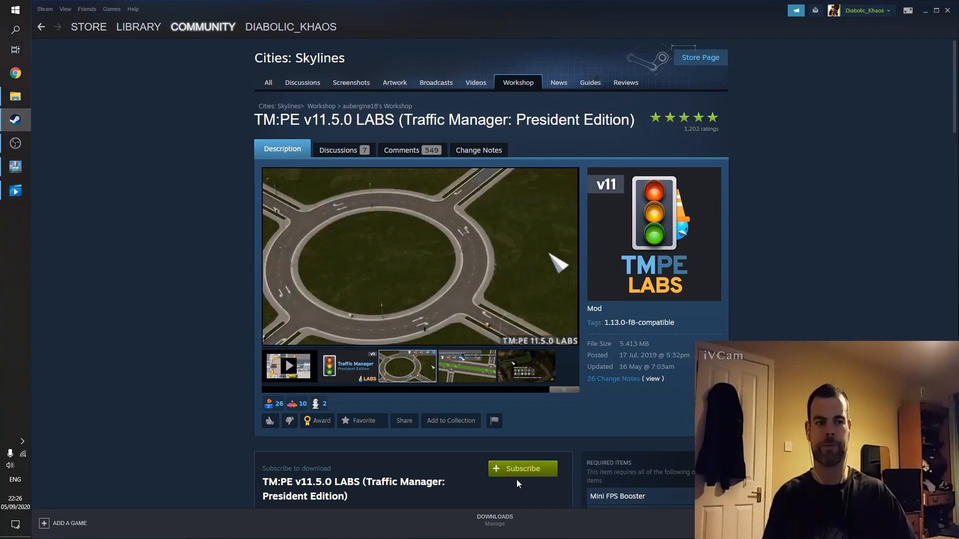
{"action": "left_click", "coordinate": [521, 468]}
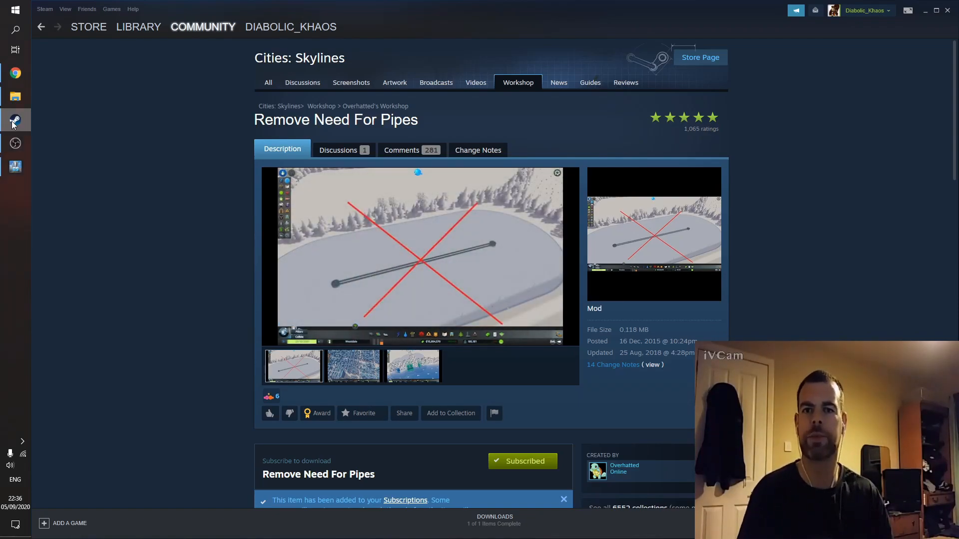
Show Remove Need For Pipes' dense city screenshot, then the third snowy-landscape screenshot
{"action": "left_click", "coordinate": [352, 366]}
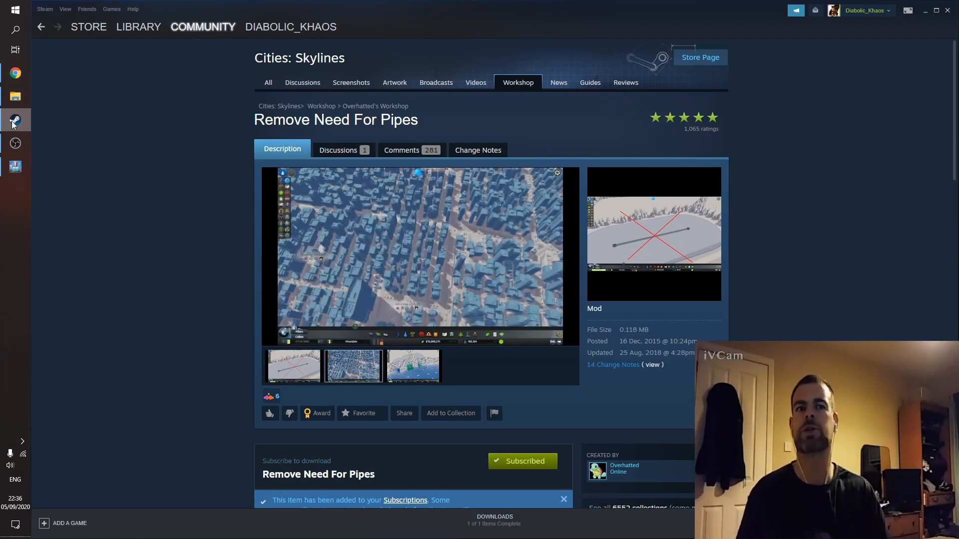
{"action": "left_click", "coordinate": [412, 366]}
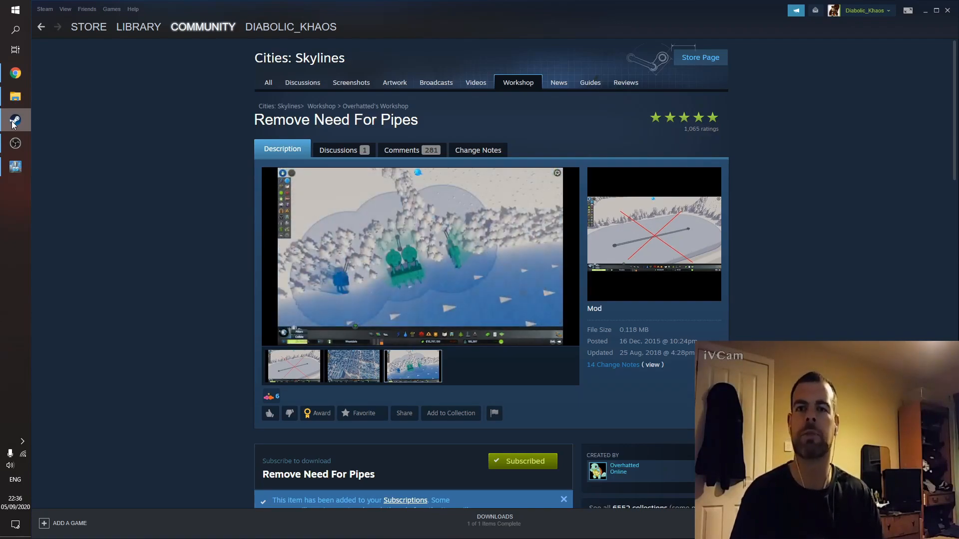